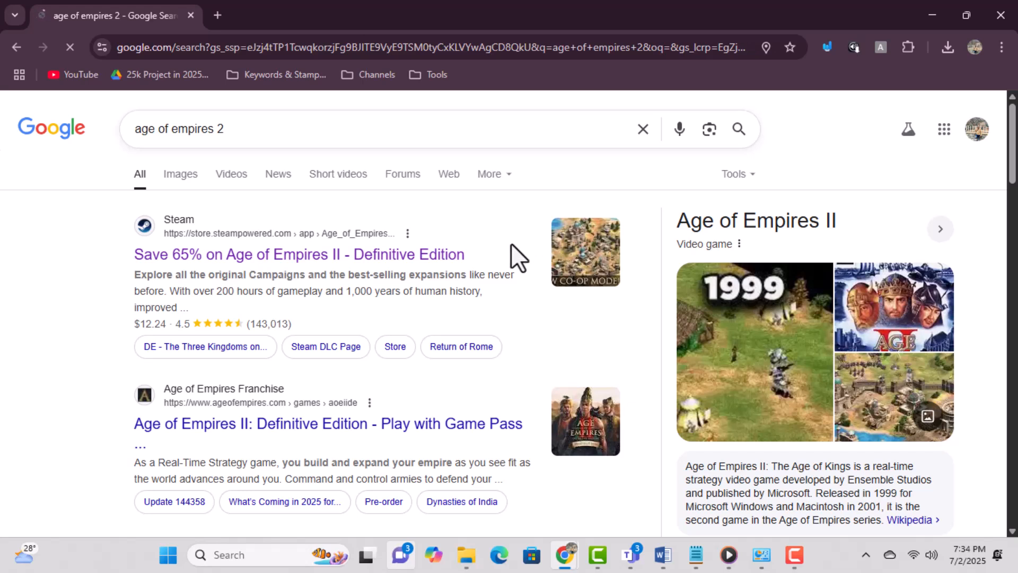
Open the Steam result 'Save 65% on Age of Empires II - Definitive Edition'.
left_click(298, 254)
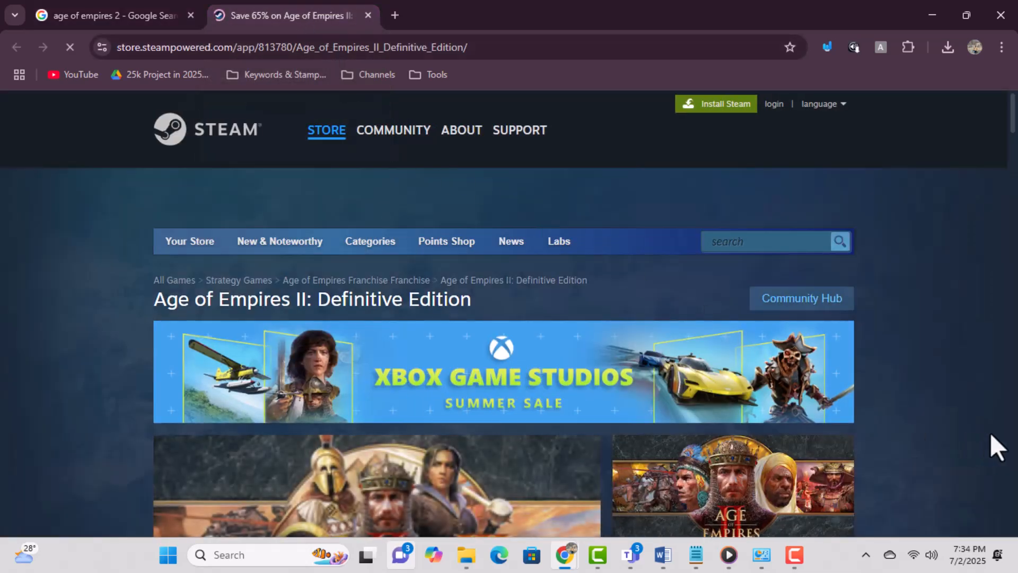
Add the $6.99 Age of Empires II: Definitive Edition offer to the Steam cart.
scroll("down", 3)
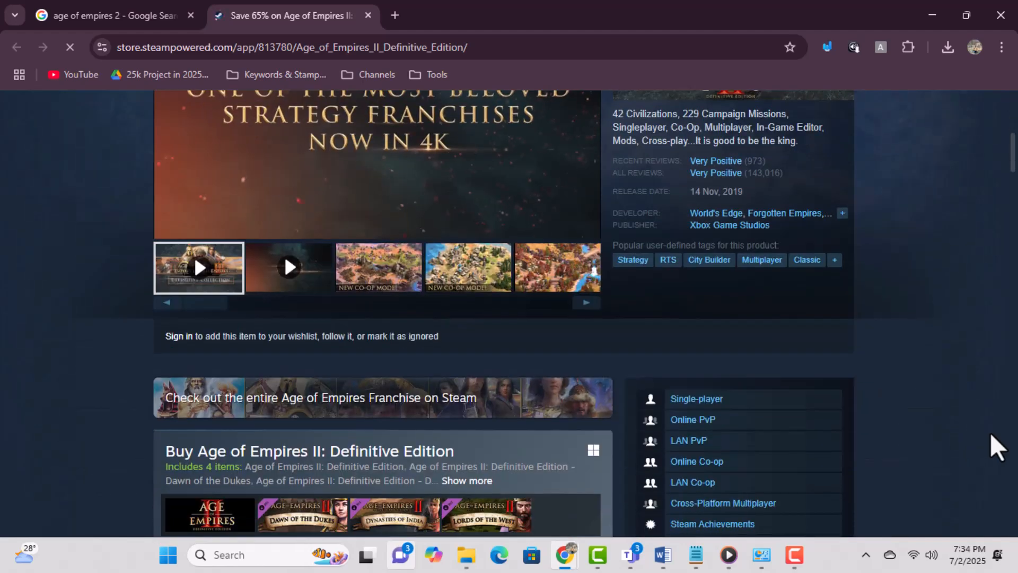
scroll("down", 3)
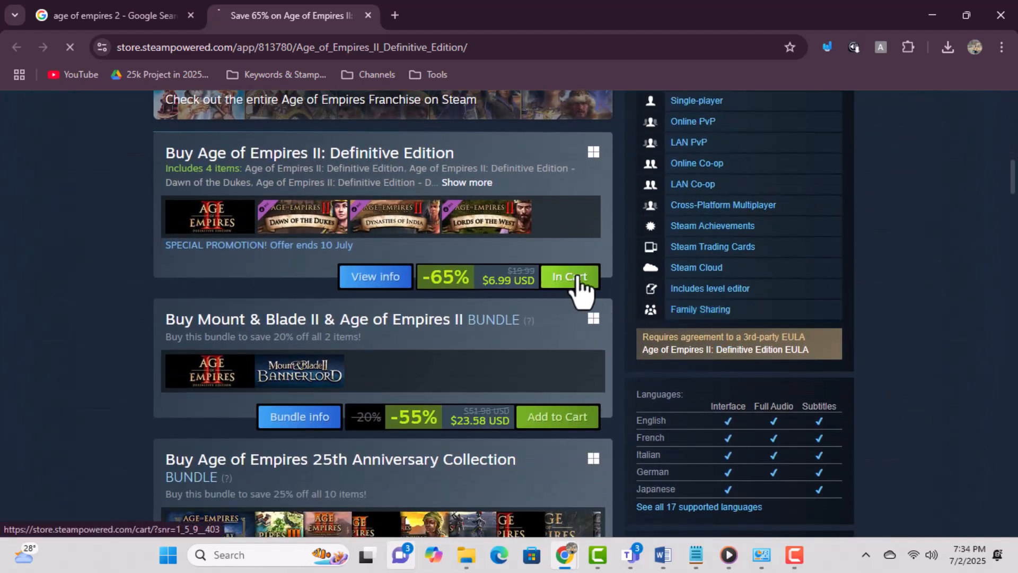
left_click(567, 276)
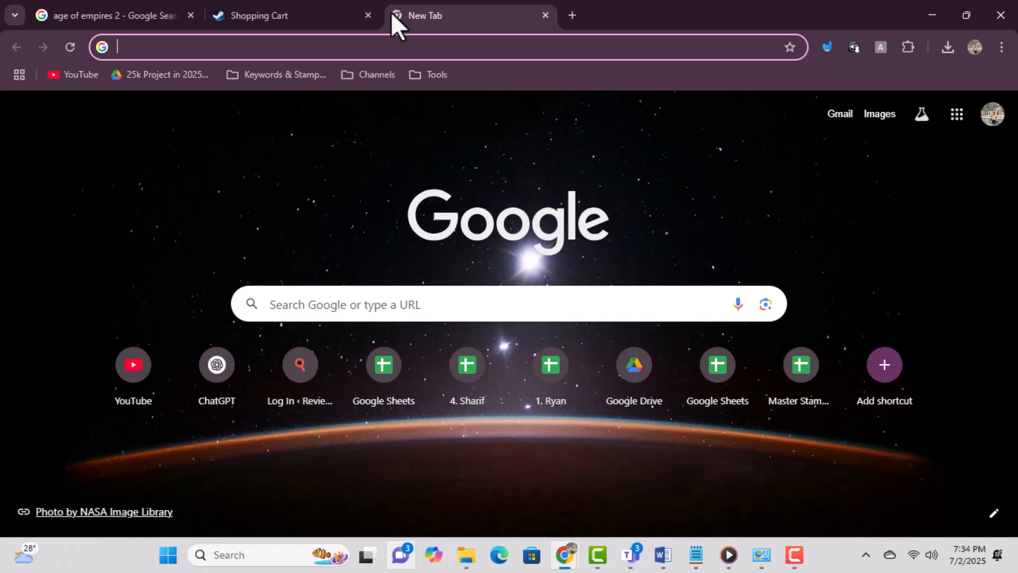
Search Google for 'age of empires 2 g2a' from the address bar suggestion.
type("age of empires 2")
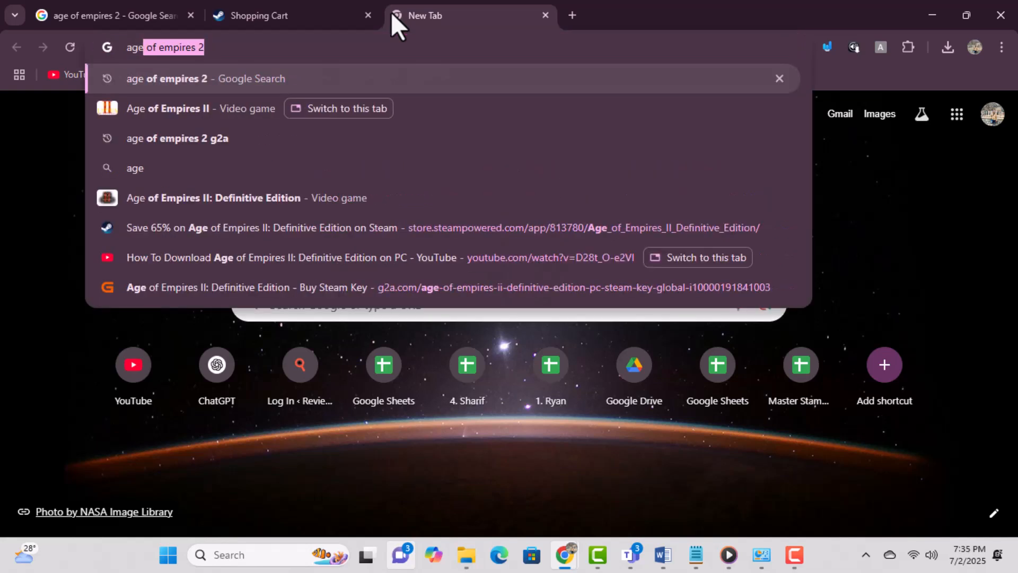
key("Down")
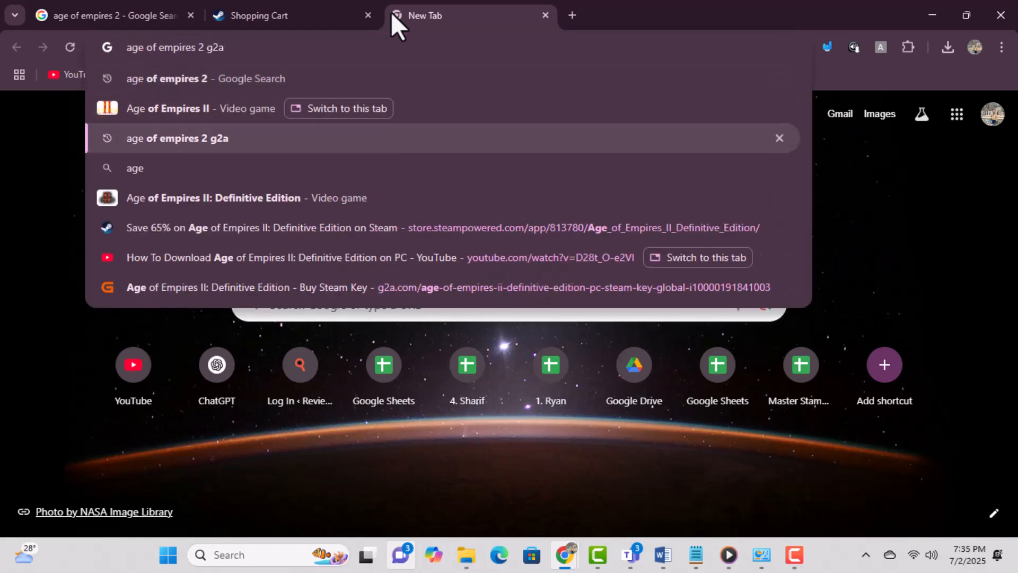
left_click(176, 138)
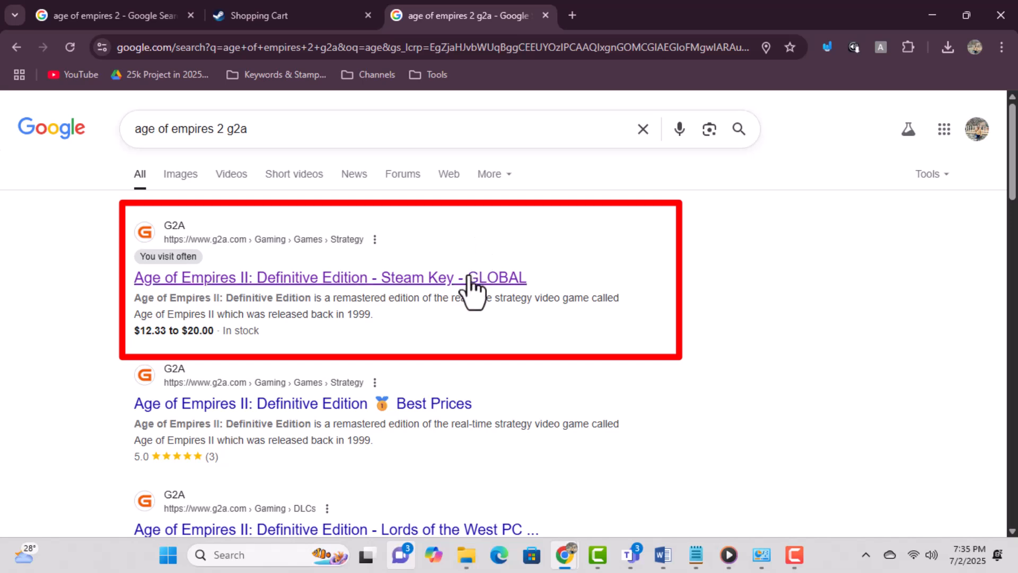
Open the G2A 'Steam Key - GLOBAL' listing in a new tab and switch to it.
left_click(329, 277)
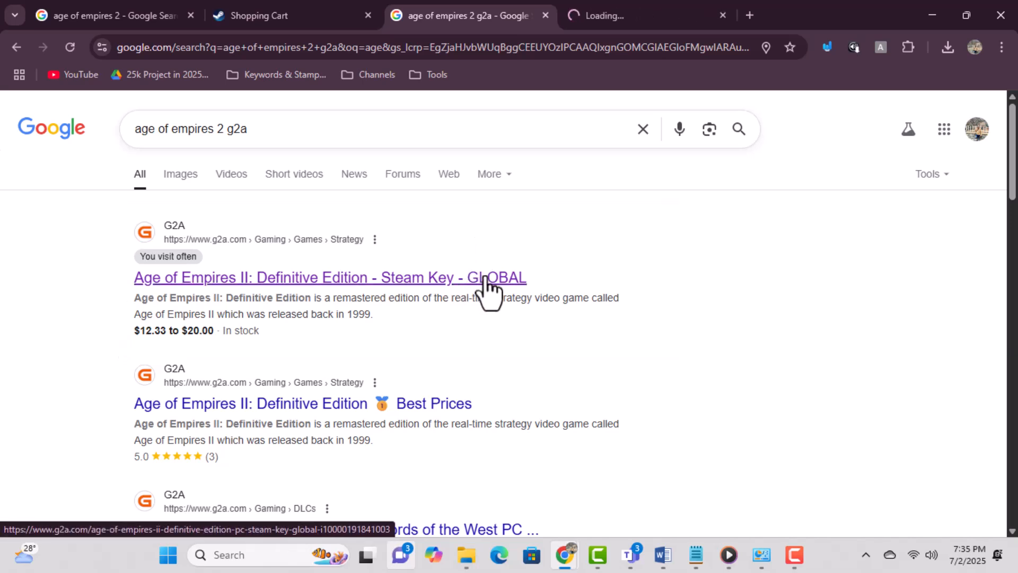
left_click(329, 278)
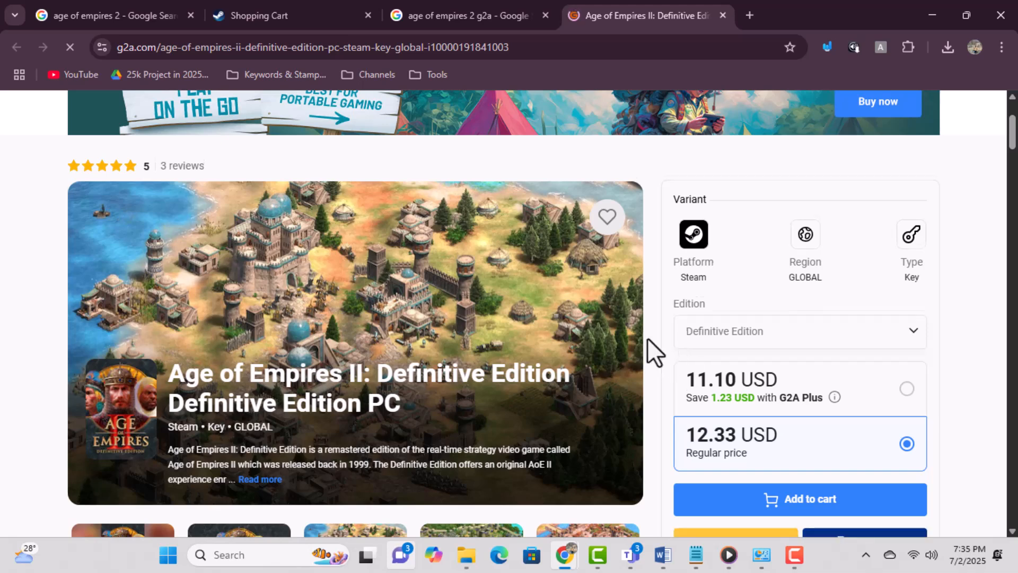
Add the 12.33 USD regular-price Steam key to the G2A cart and scroll the cart panel.
scroll("down", 3)
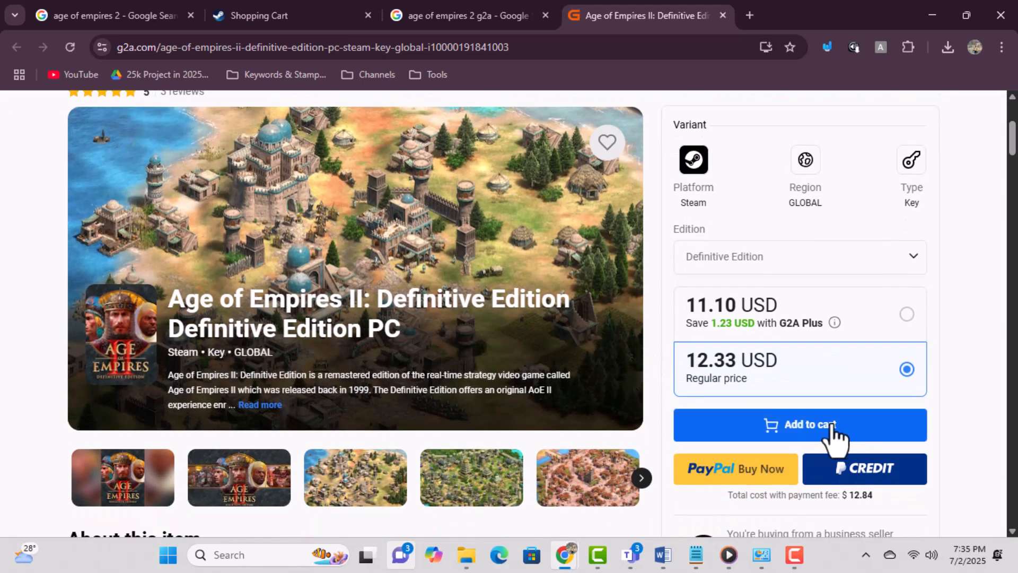
scroll("down", 3)
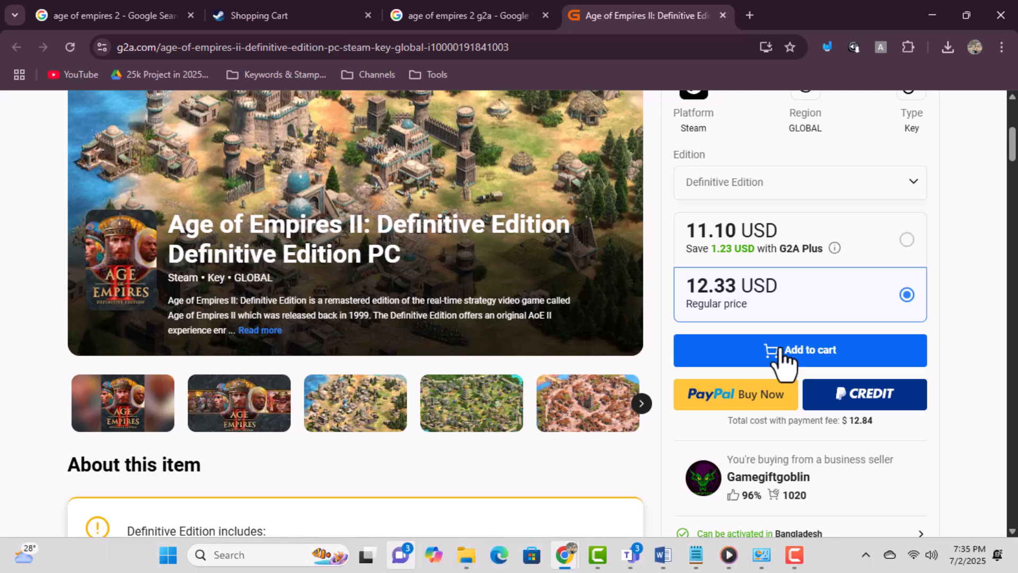
left_click(799, 349)
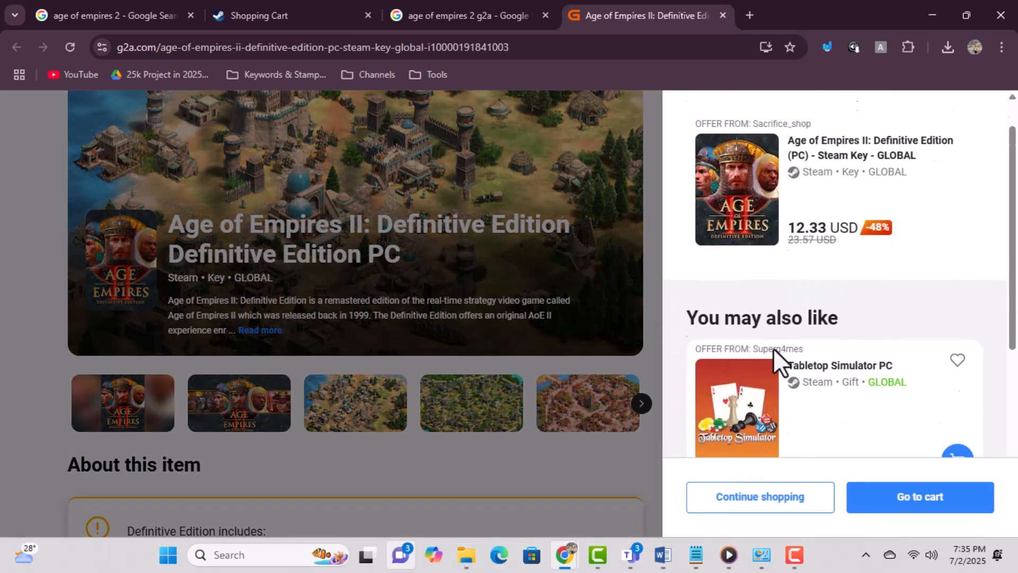
scroll("down", 3)
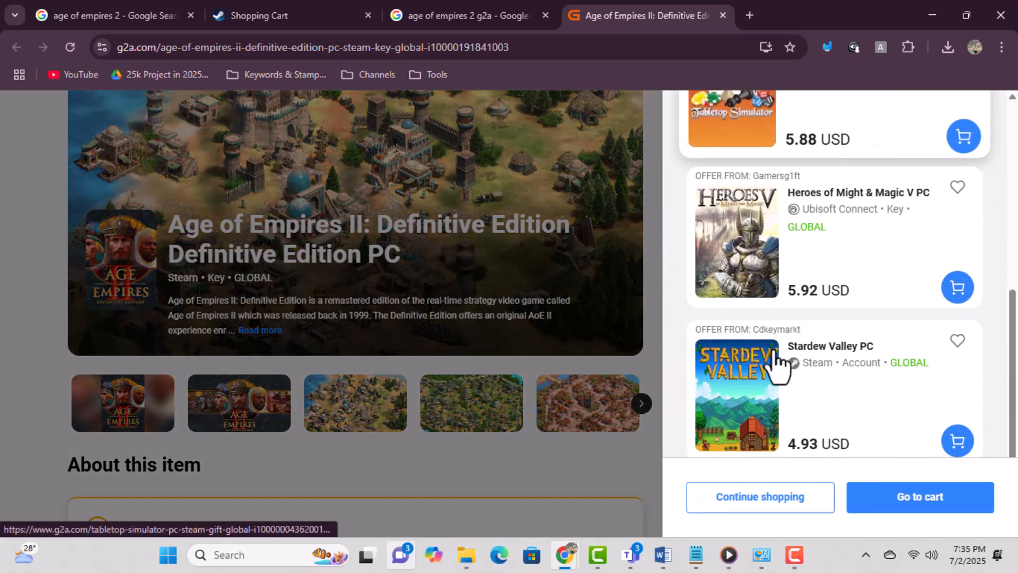